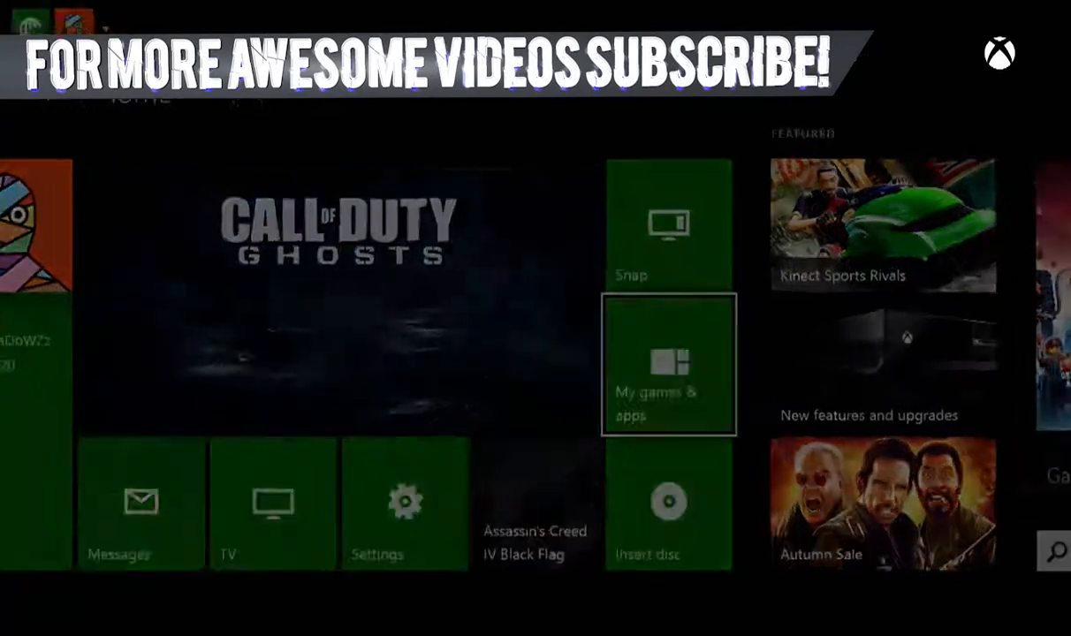
Browse My games & apps, checking the install queue and the Games list.
click(668, 364)
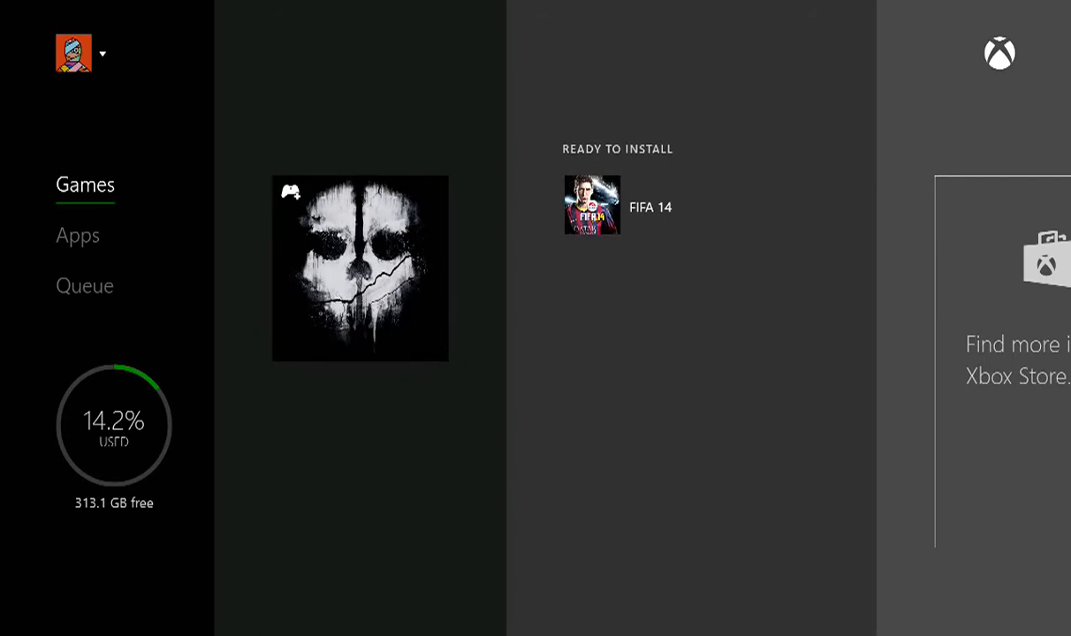
click(85, 286)
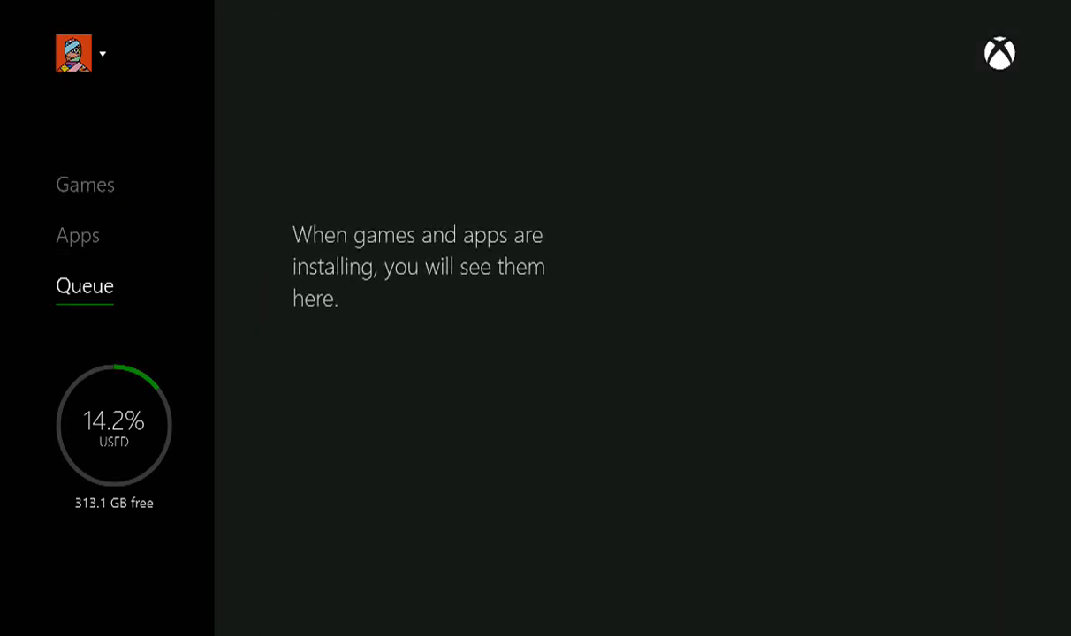
click(84, 184)
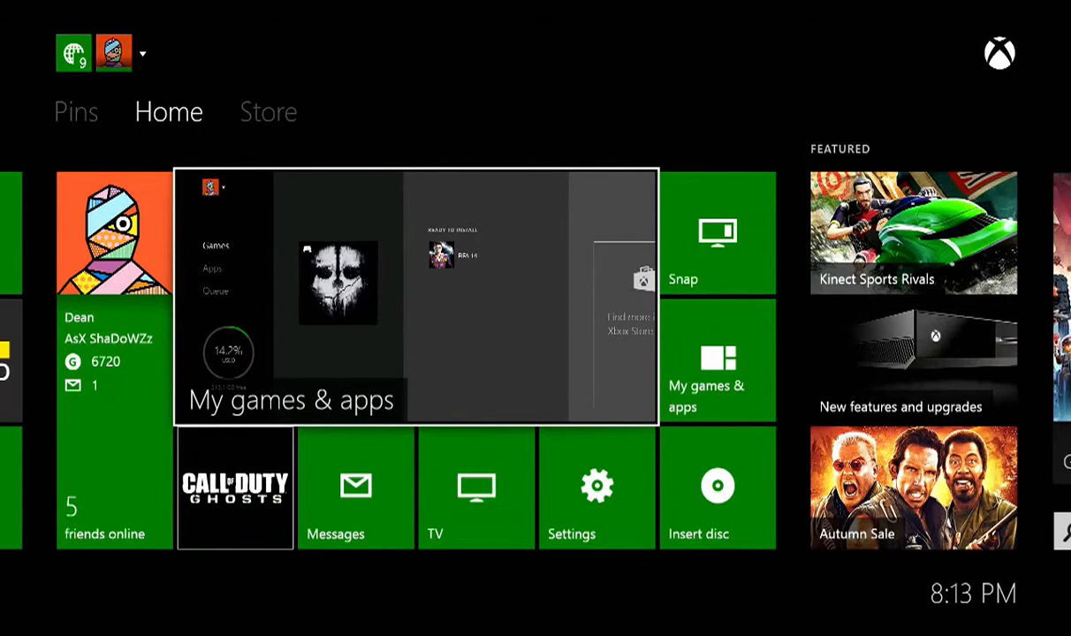
Scroll back across the dashboard and go into Settings toward Network settings.
scroll(left, 3)
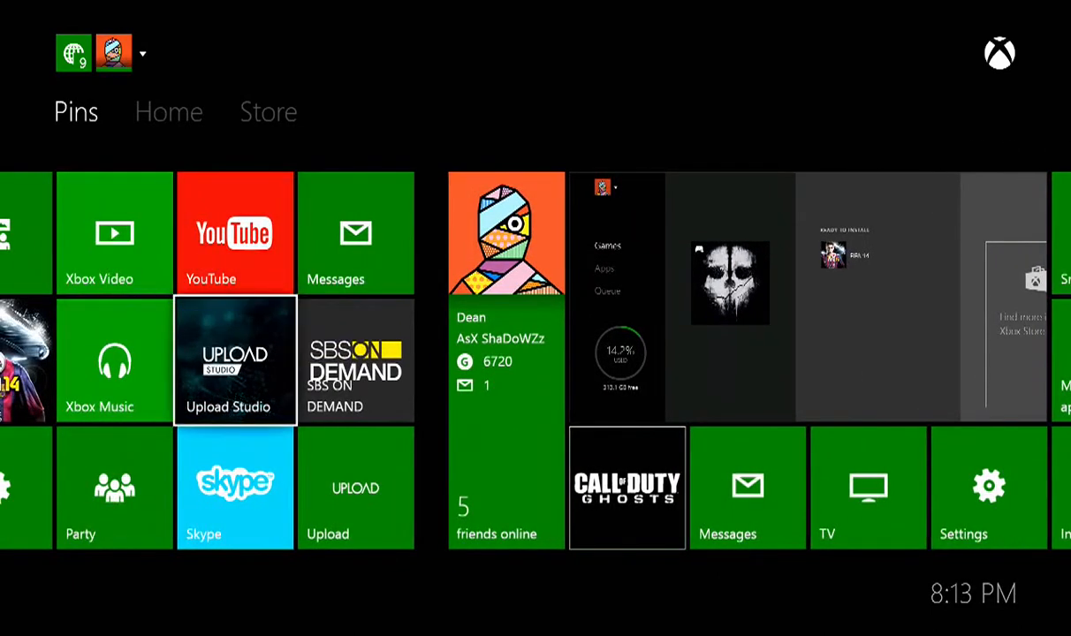
scroll(left, 3)
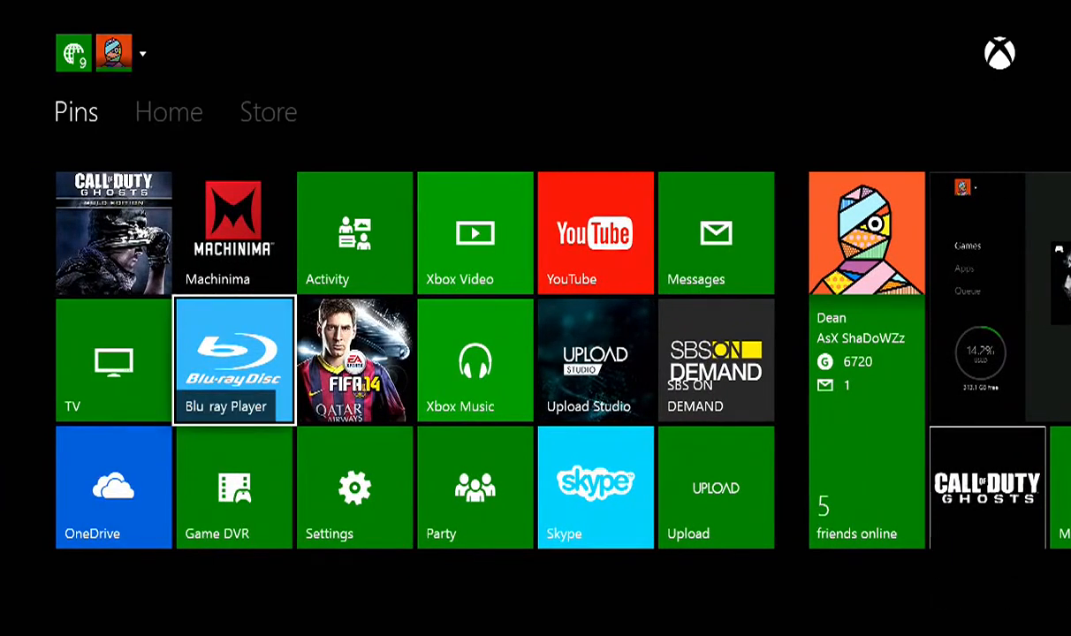
click(269, 111)
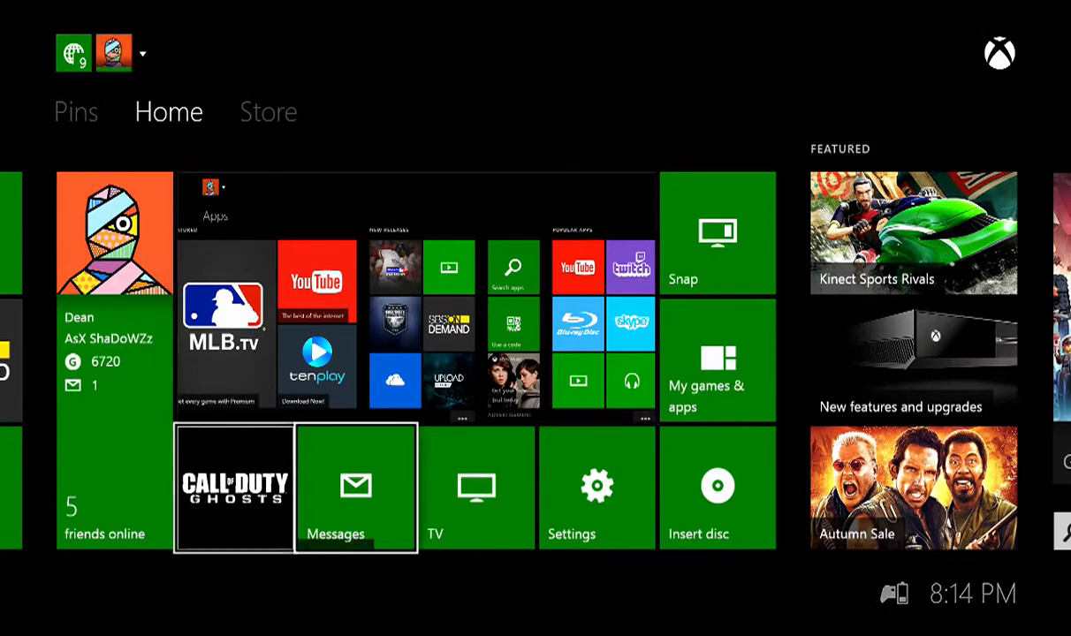
mouse_move(597, 488)
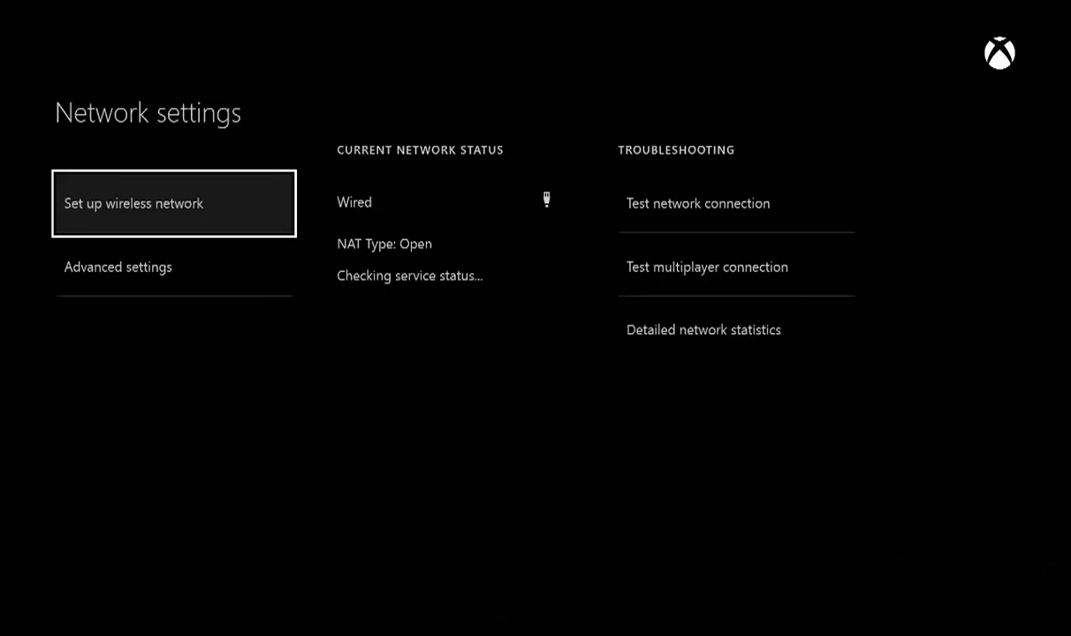
Open My games & apps as the disc installation starts, with FIFA 14 ready to install.
click(735, 204)
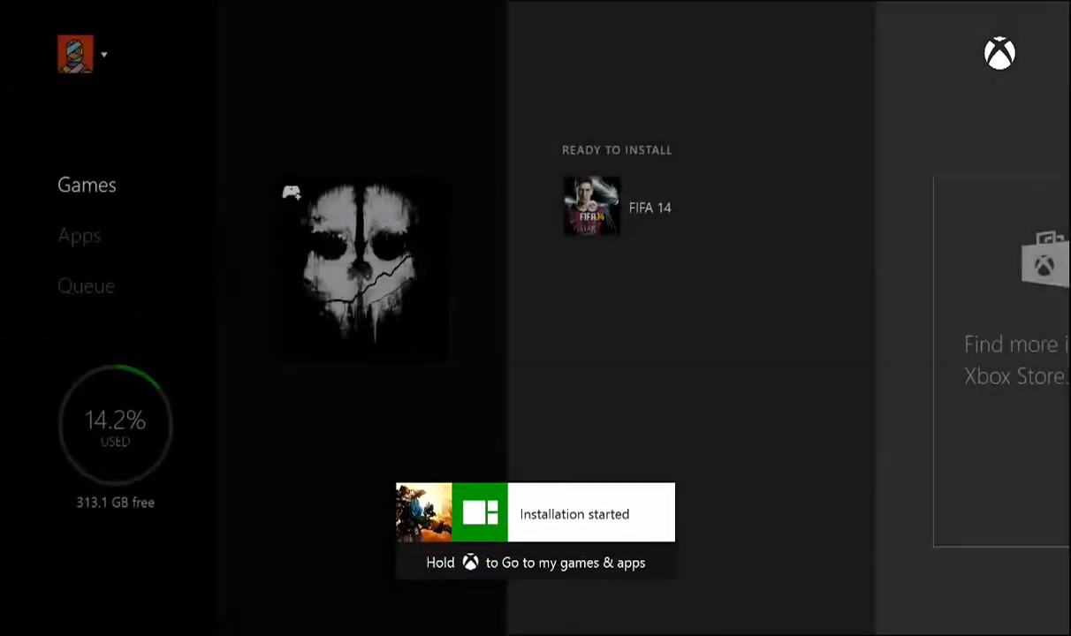
Show the Queue, now empty with 18.5% storage used and 297.2 GB free.
click(78, 235)
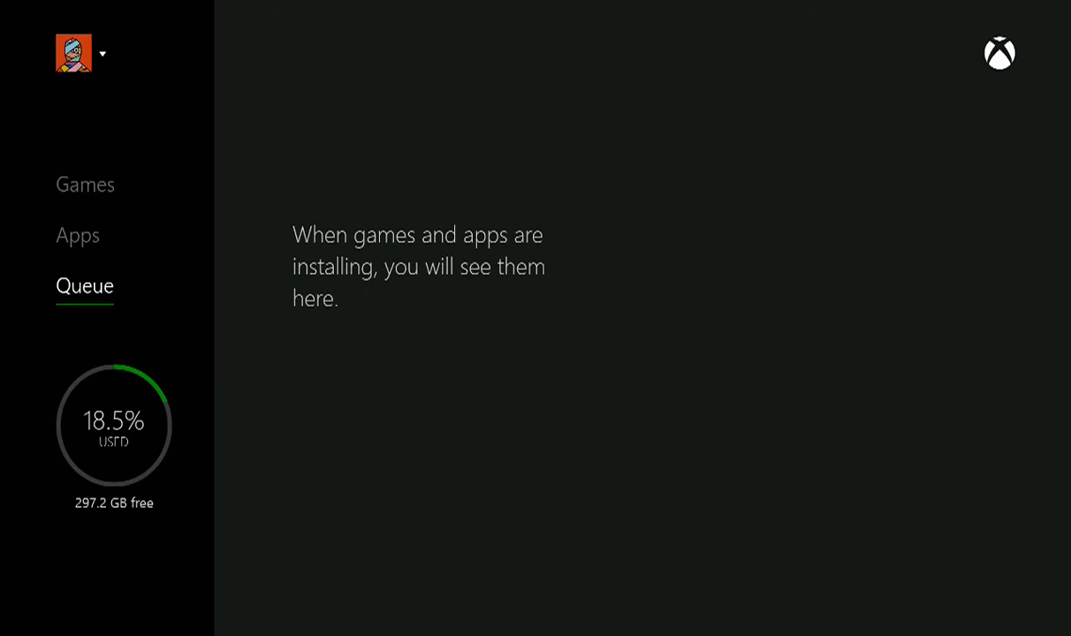
View Installed games with Titanfall and Call of Duty Ghosts, checking Apps in between.
click(85, 185)
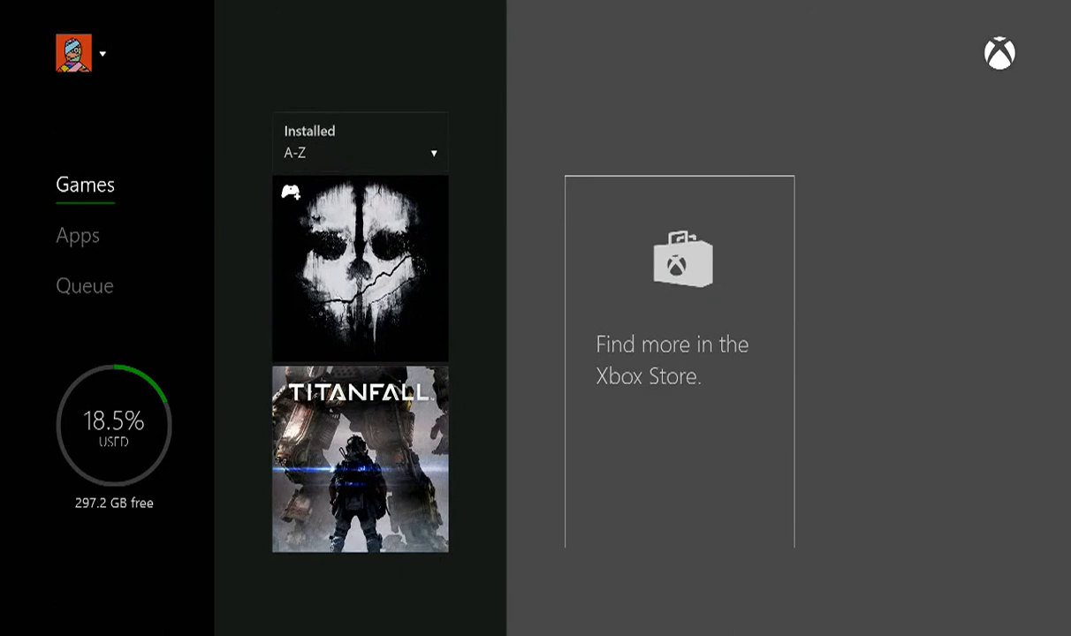
click(78, 235)
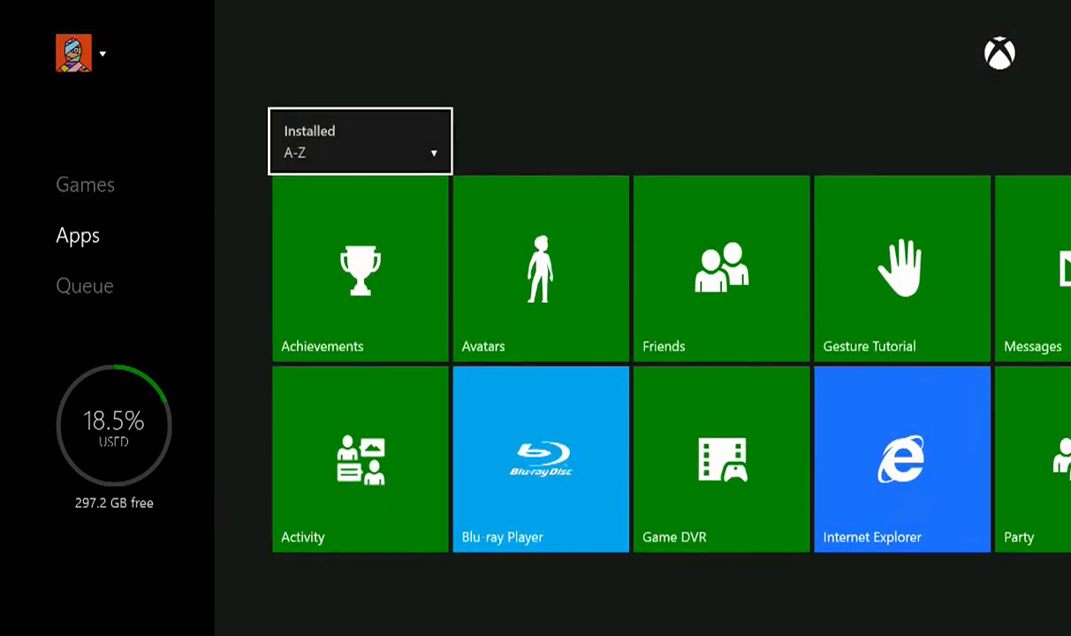
click(84, 185)
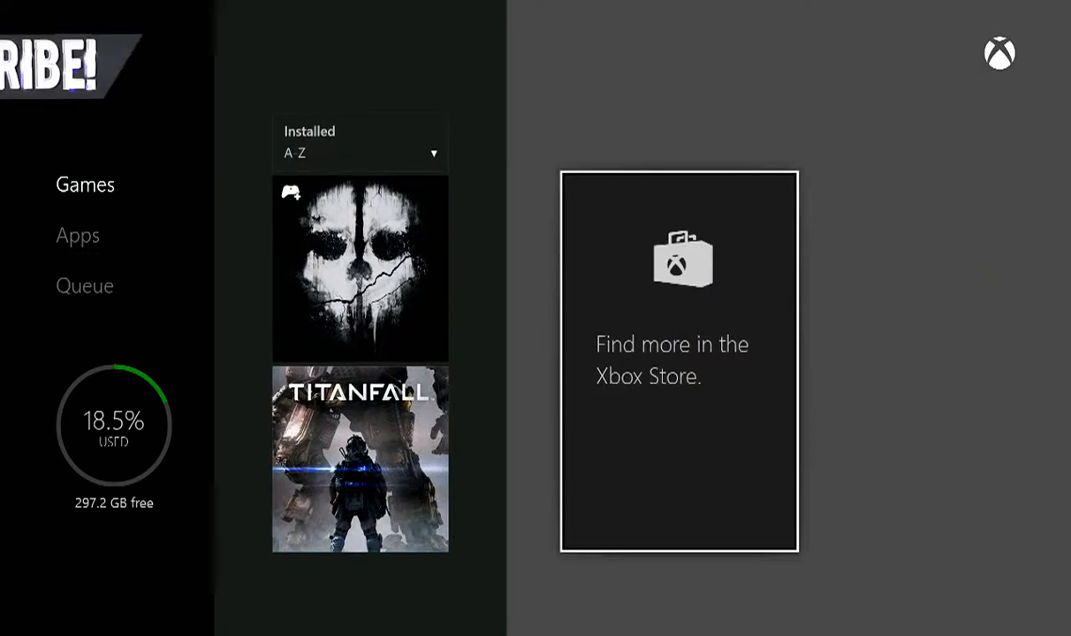